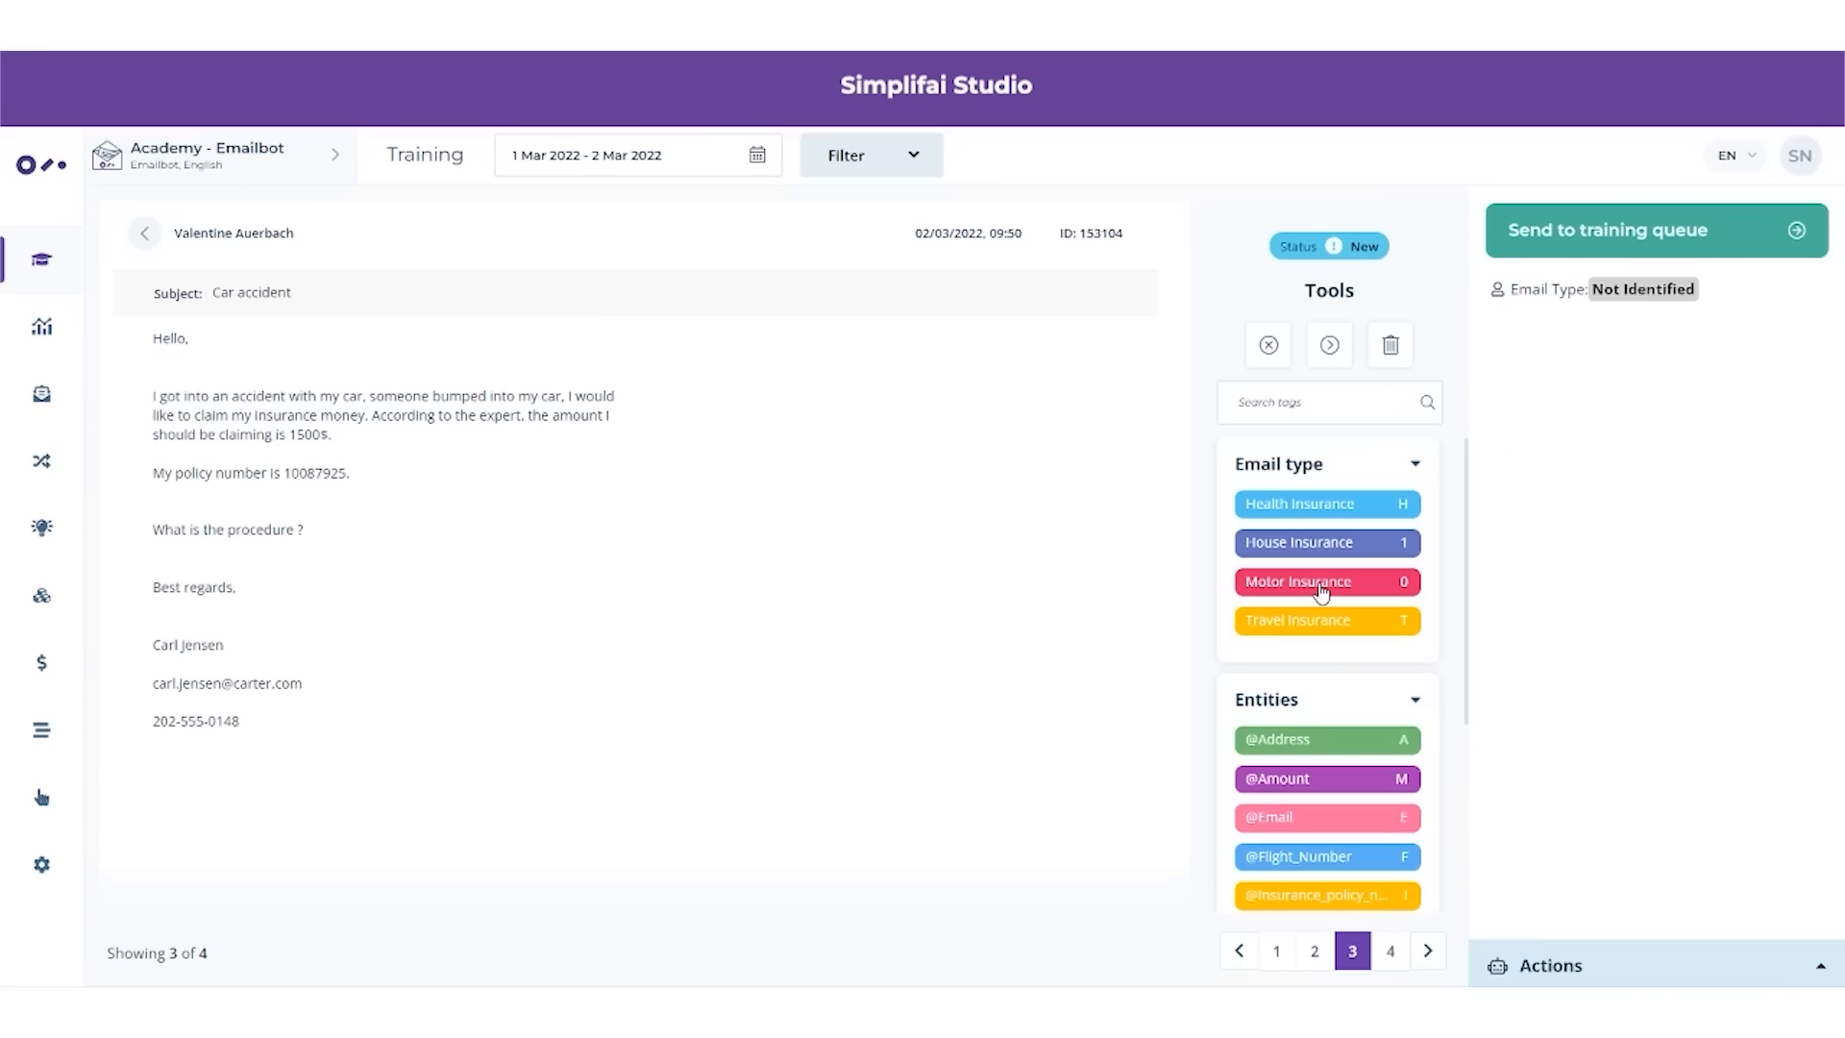
- Tag the car accident email as Motor Insurance and mark the claim request as a Claim intent
{"action": "left_click", "coordinate": [1324, 582]}
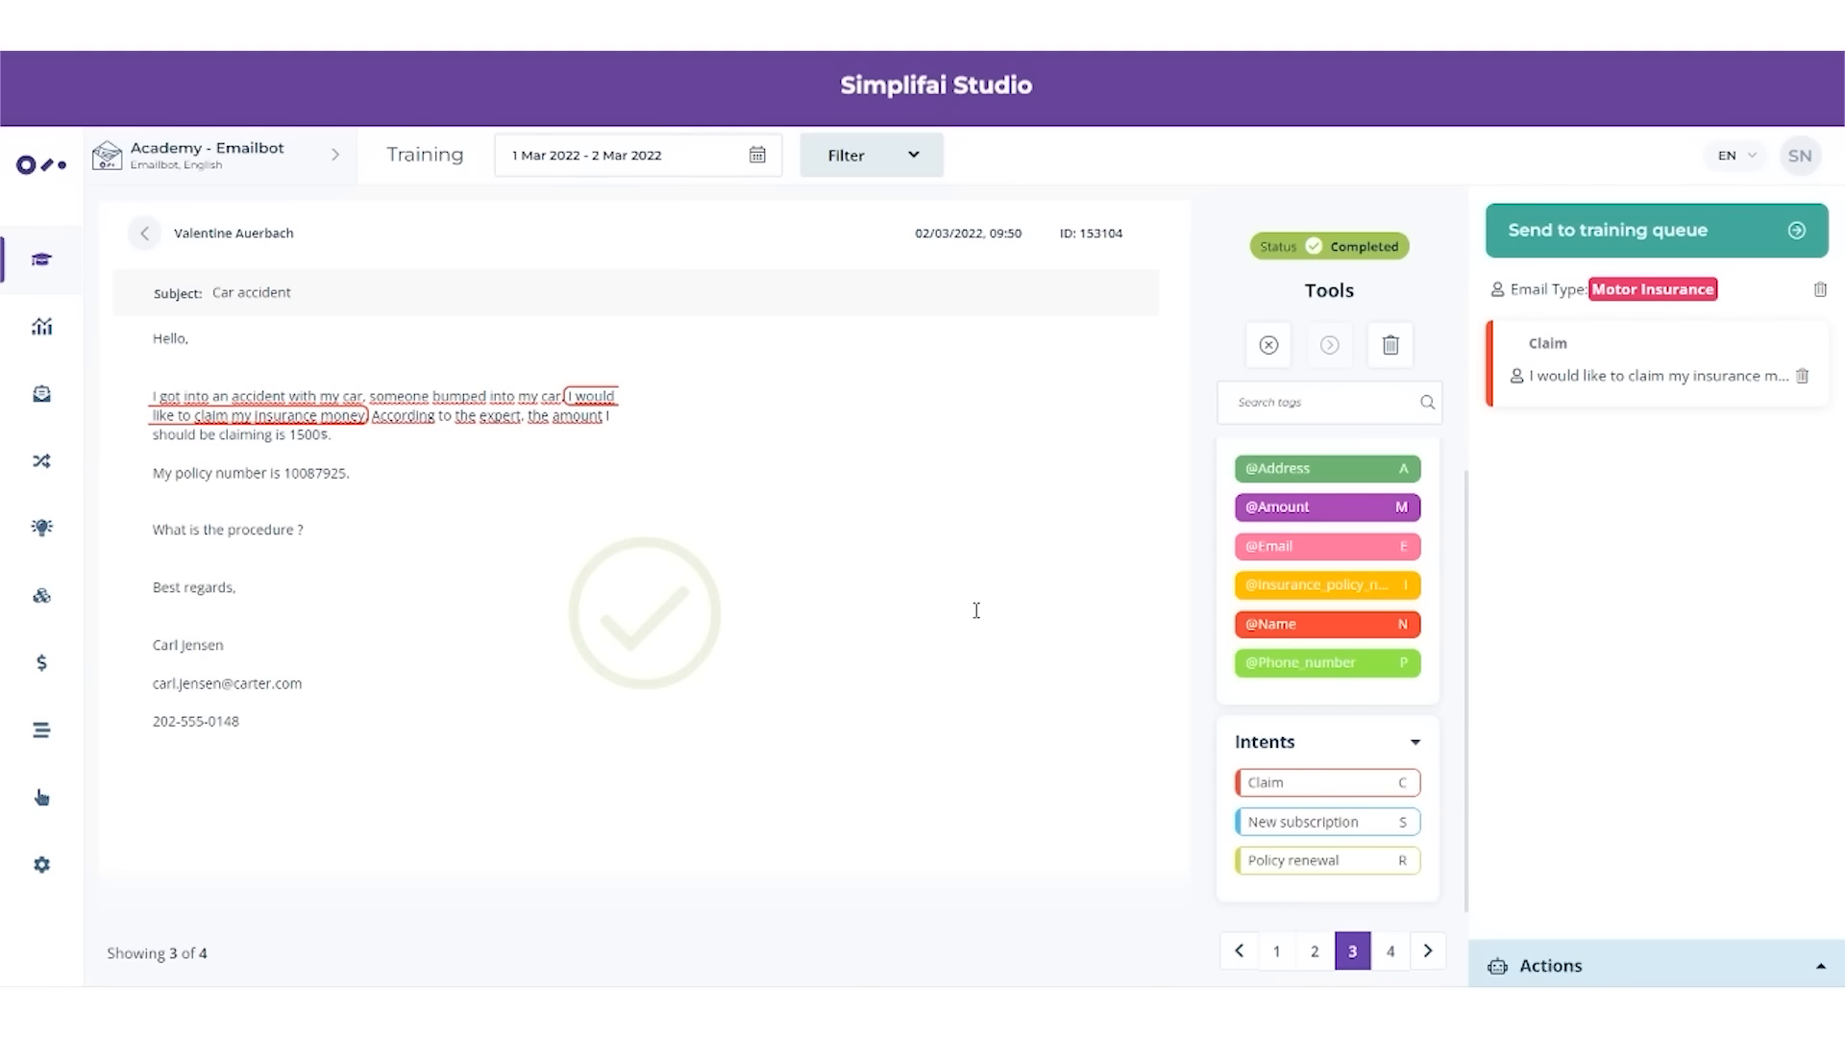
{"action": "double_click", "coordinate": [305, 435]}
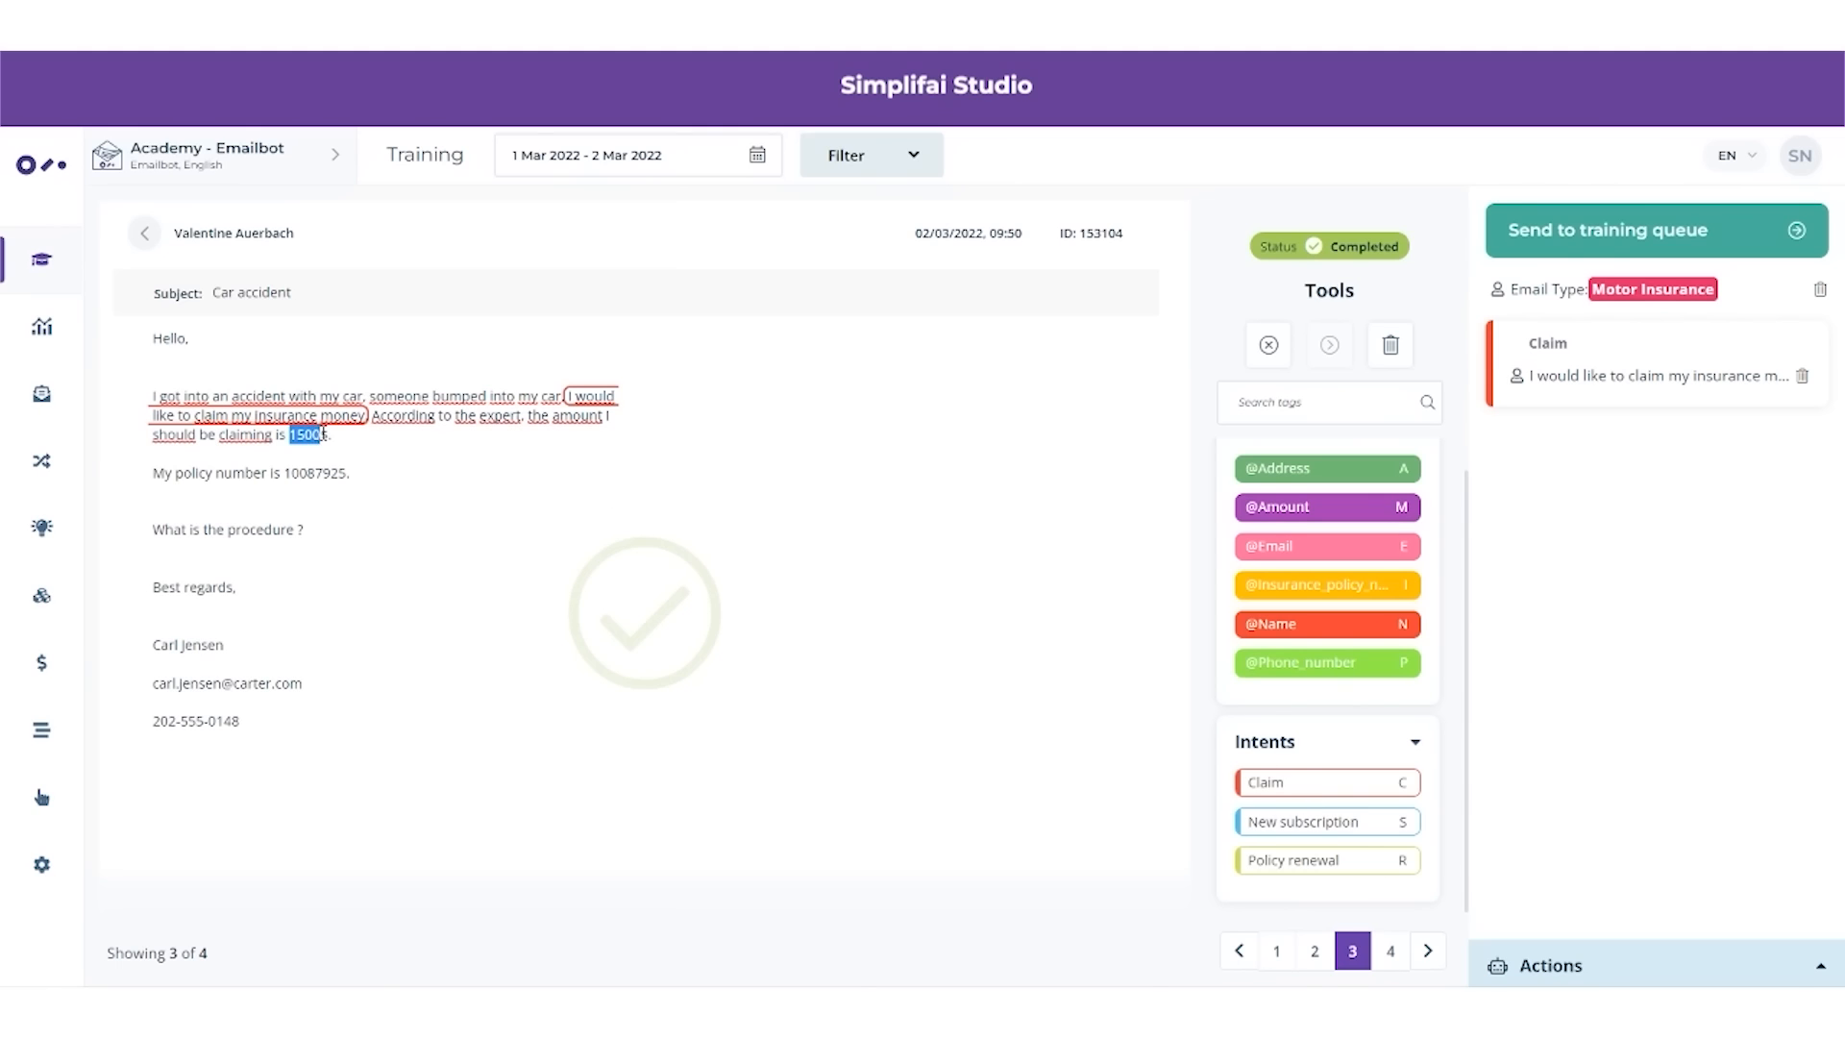
{"action": "left_click", "coordinate": [1326, 507]}
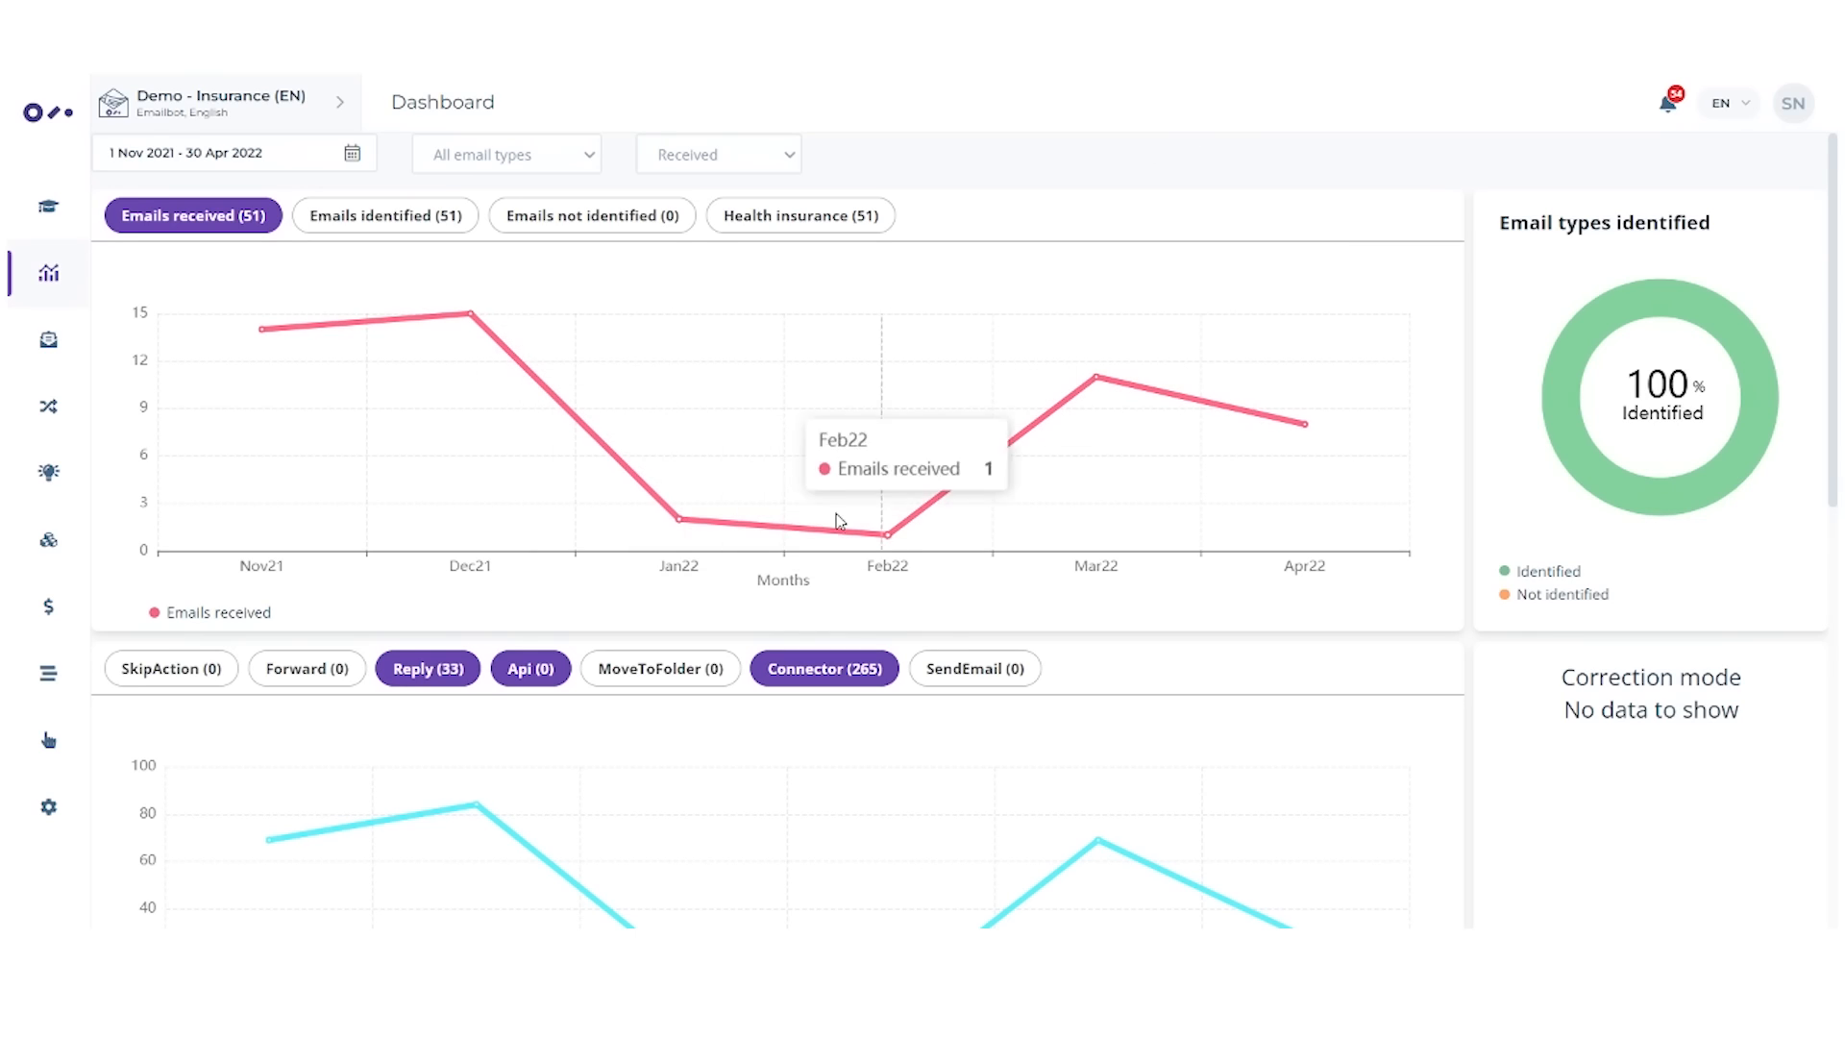
- Scroll to the actions chart and hide the Reply series, leaving the flat Api line
{"action": "scroll", "scroll_direction": "down", "scroll_amount": 3}
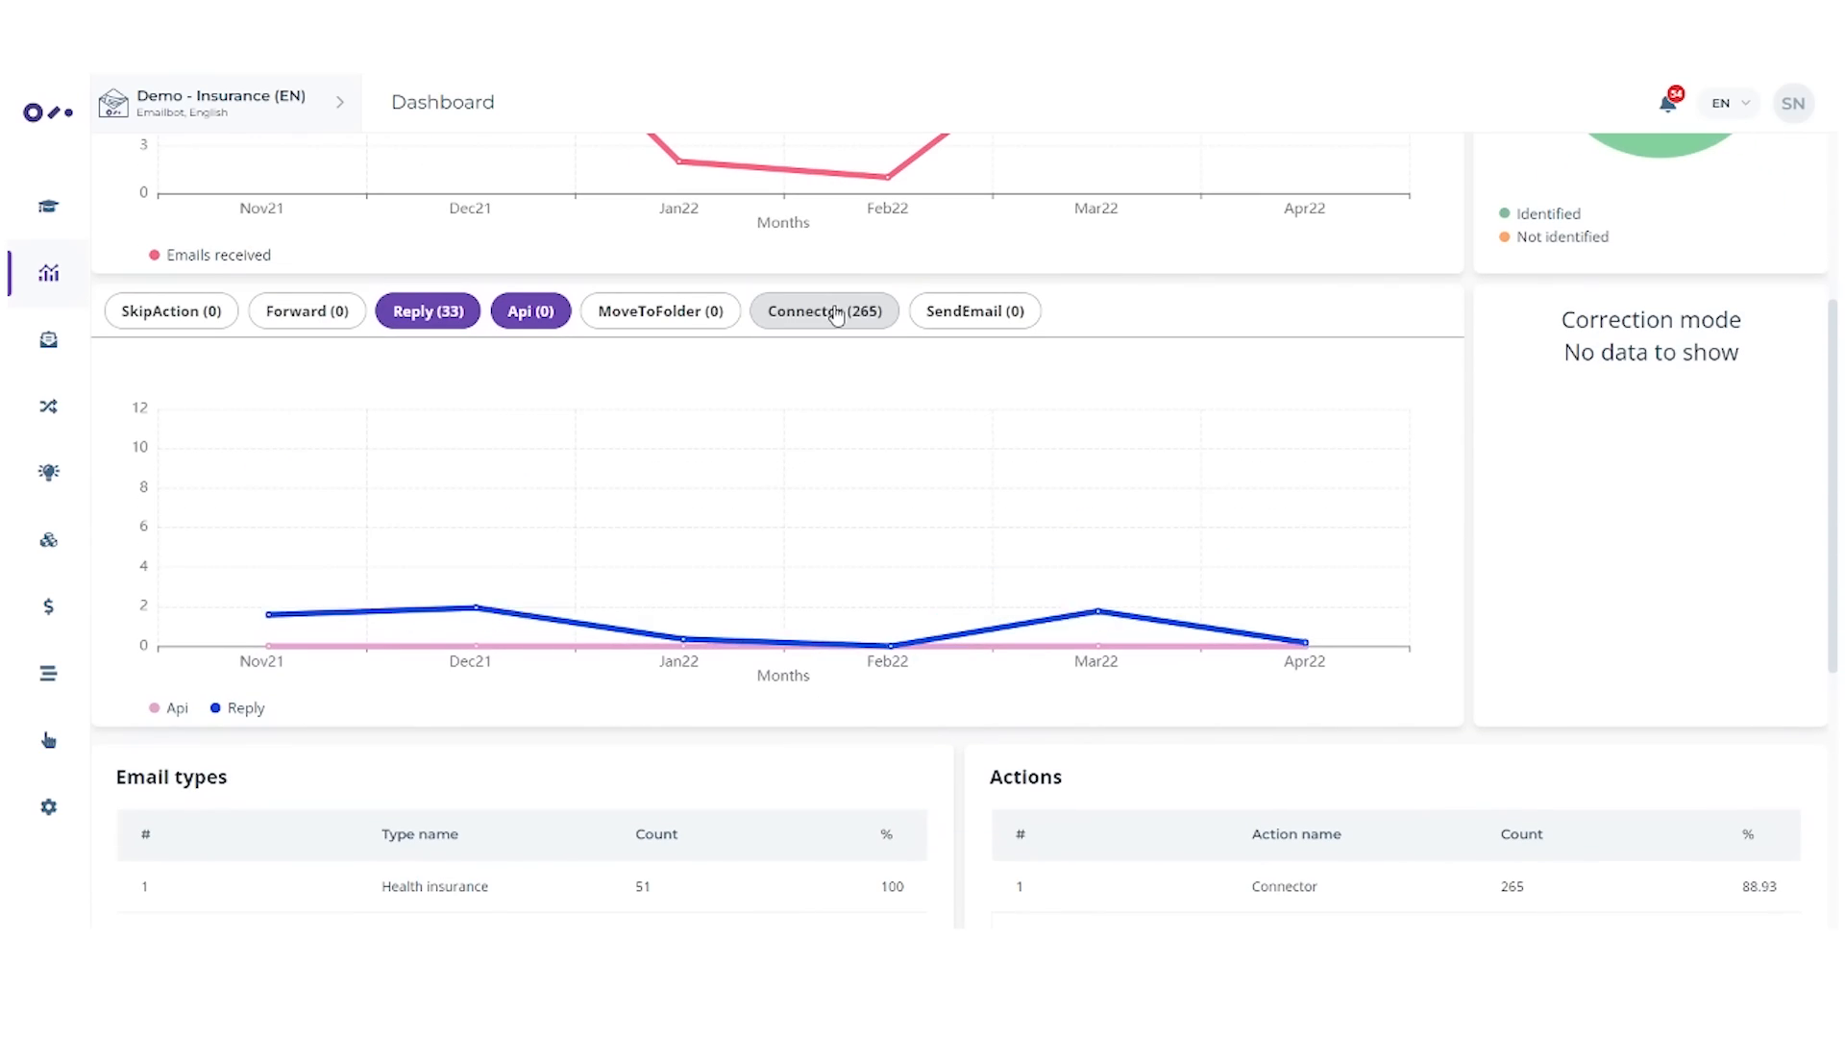
{"action": "left_click", "coordinate": [530, 310]}
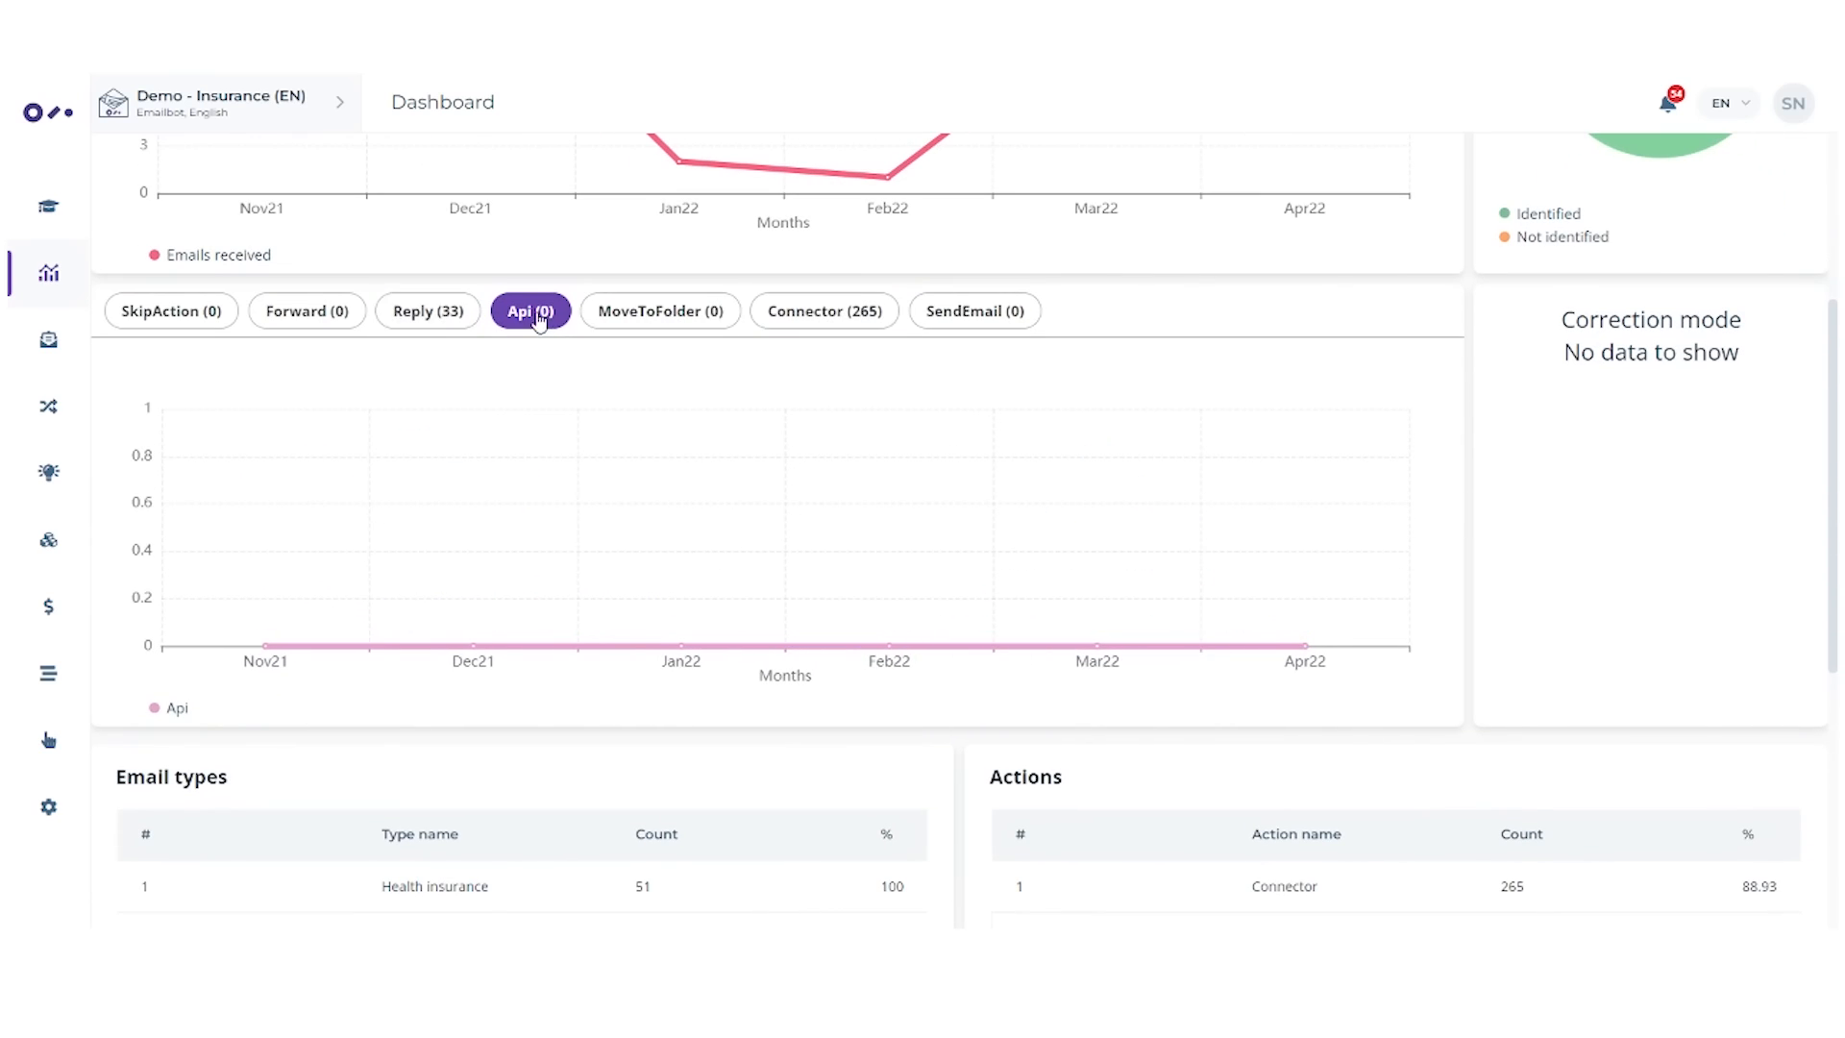